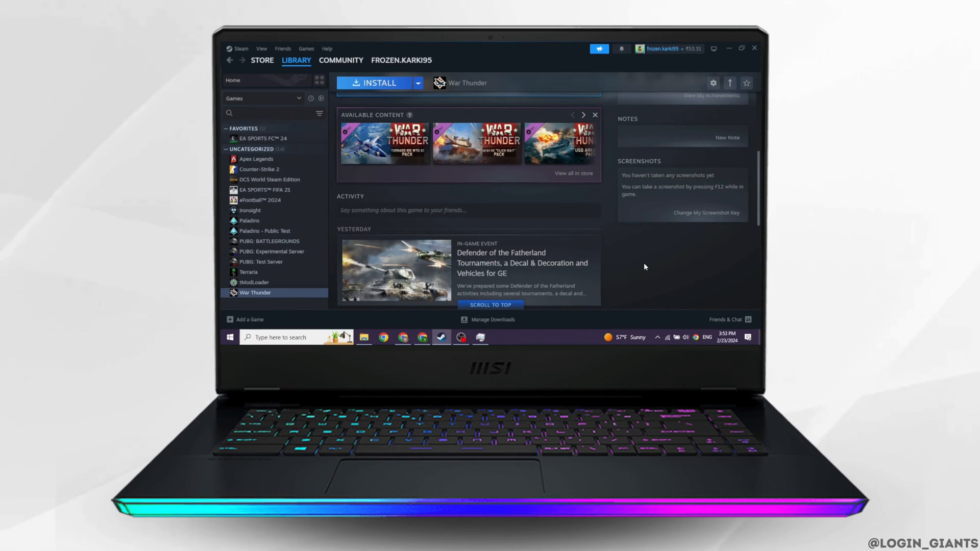
mouse_move(555, 251)
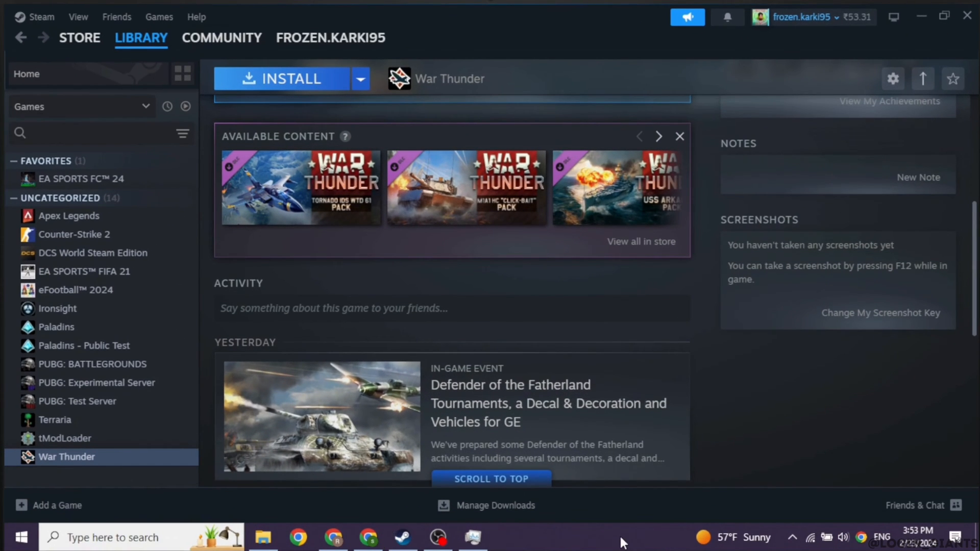
Step: Check running tasks in Task Manager, close it, and start a Windows search for 'ste'
right_click(621, 537)
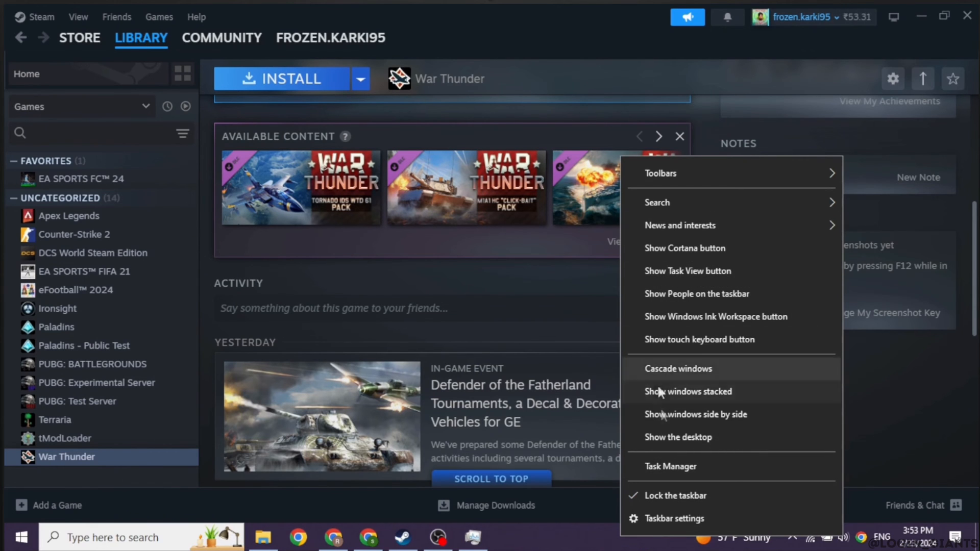
mouse_move(725, 470)
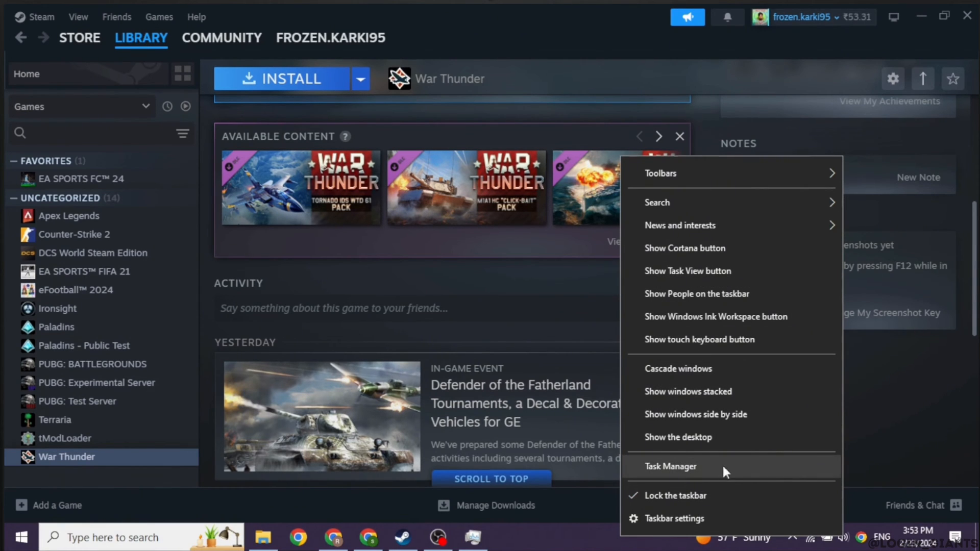
left_click(669, 466)
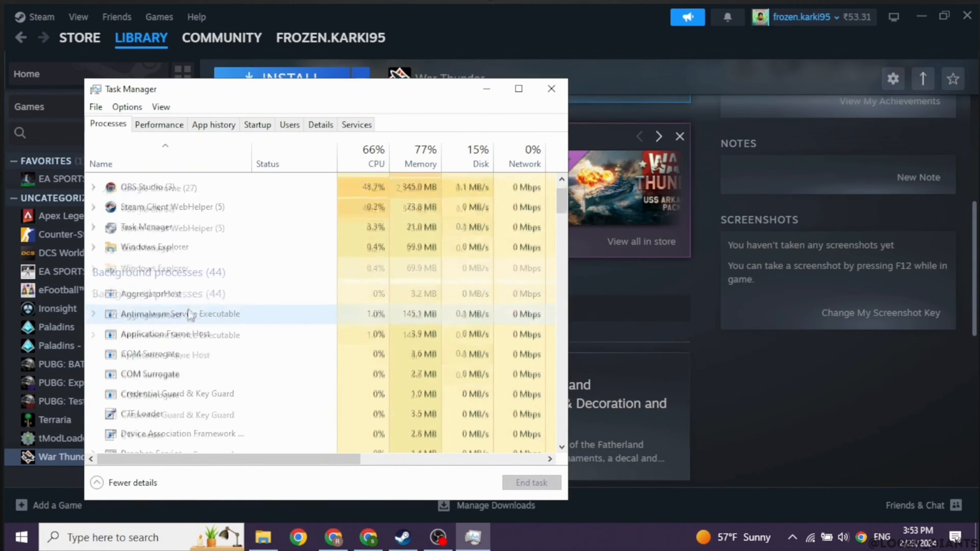
scroll("down", 3)
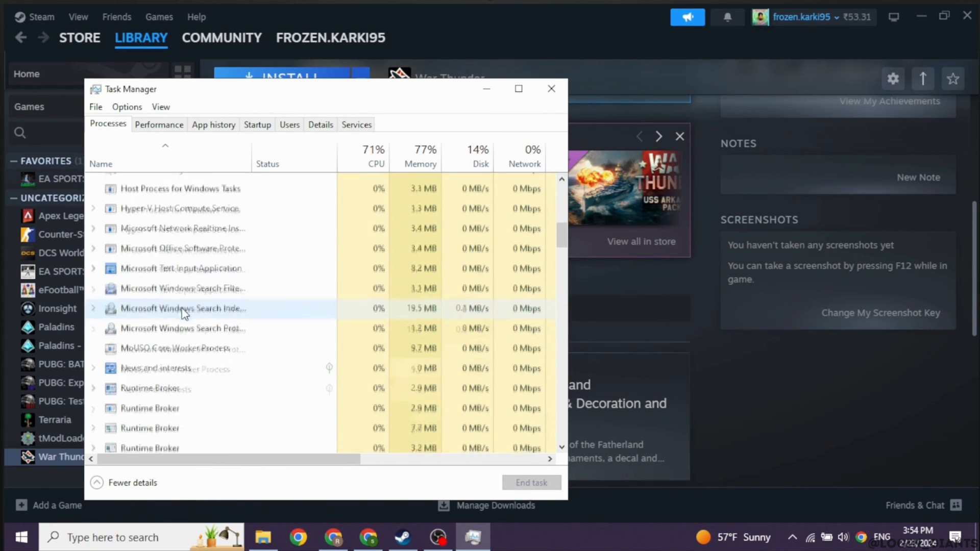
scroll("down", 3)
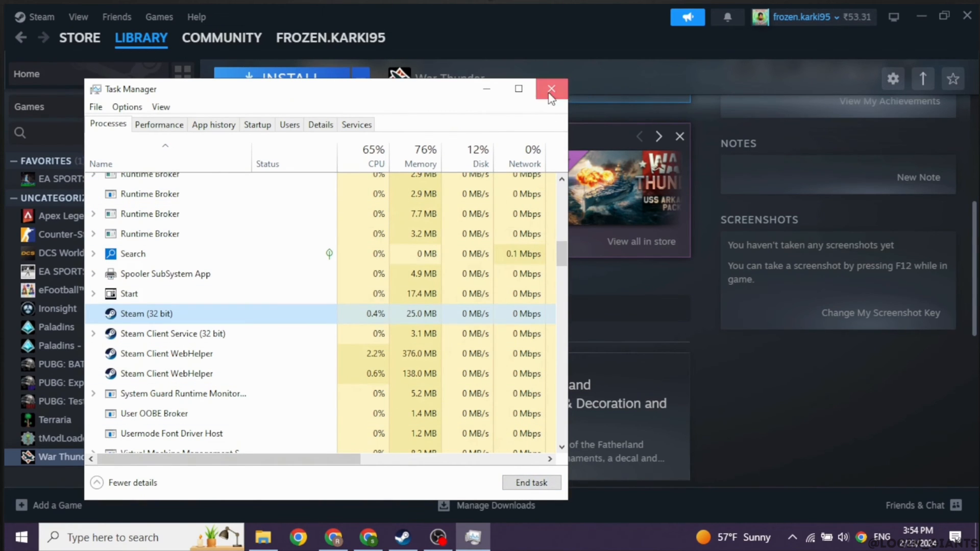
left_click(550, 89)
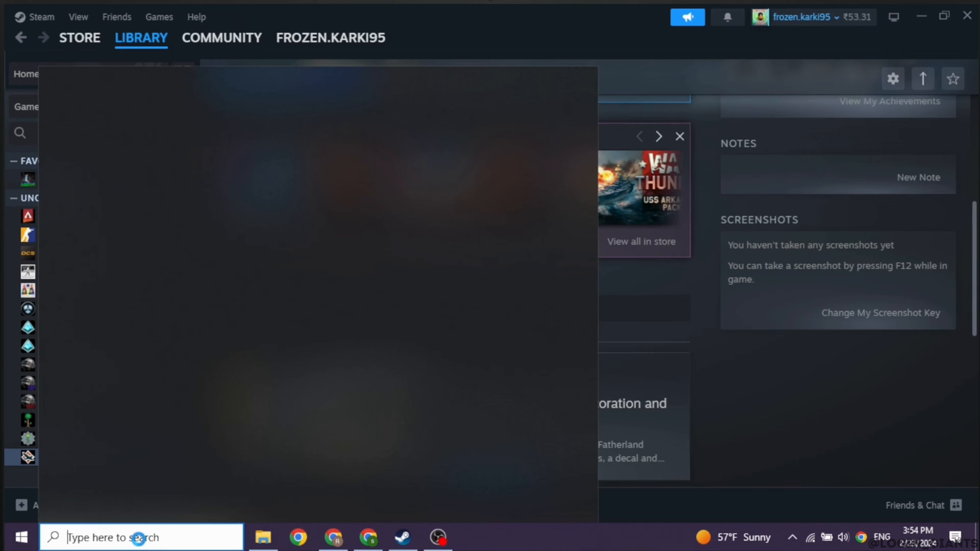
type("steam")
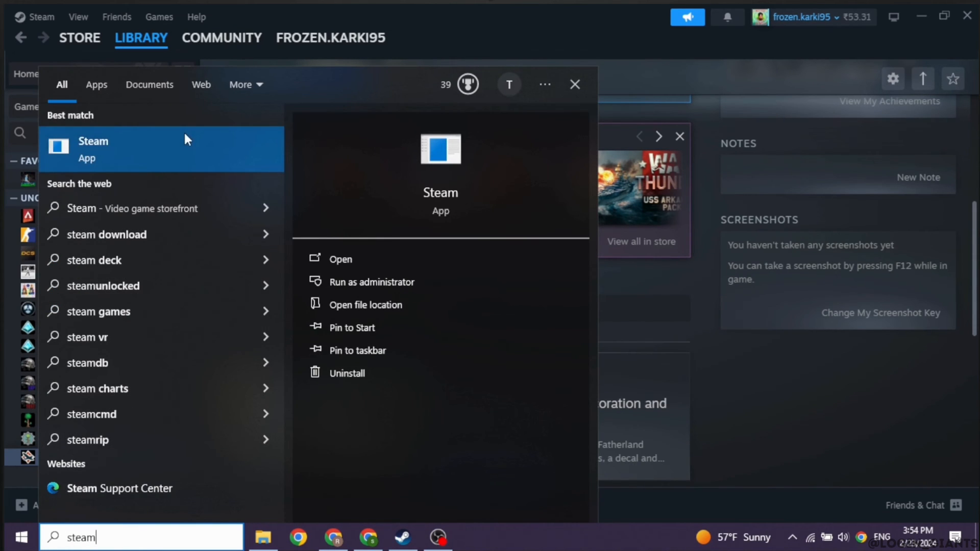
mouse_move(378, 260)
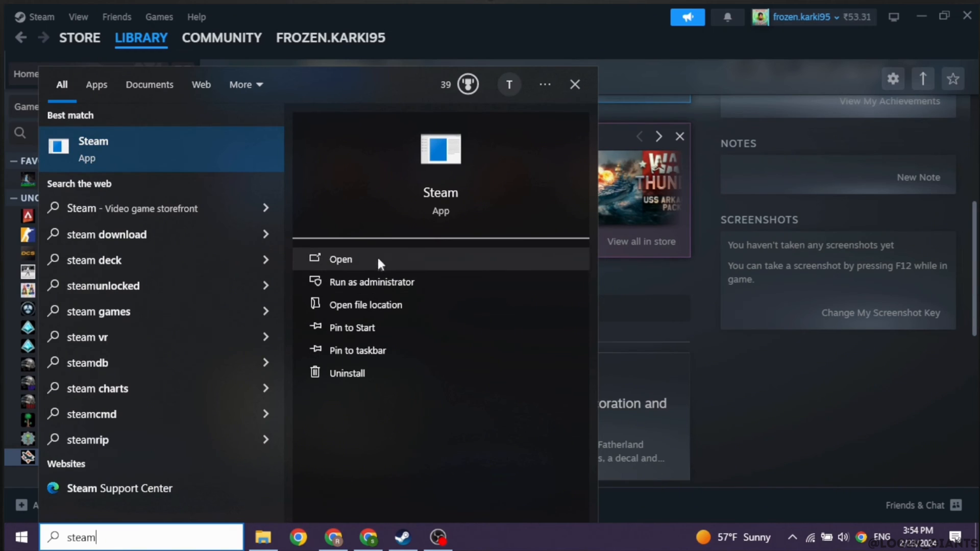
mouse_move(371, 282)
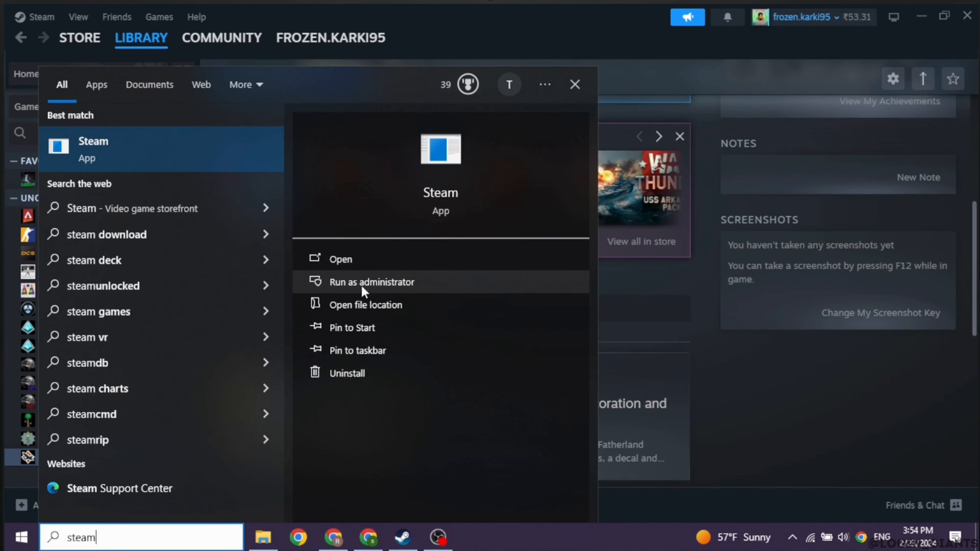
mouse_move(382, 286)
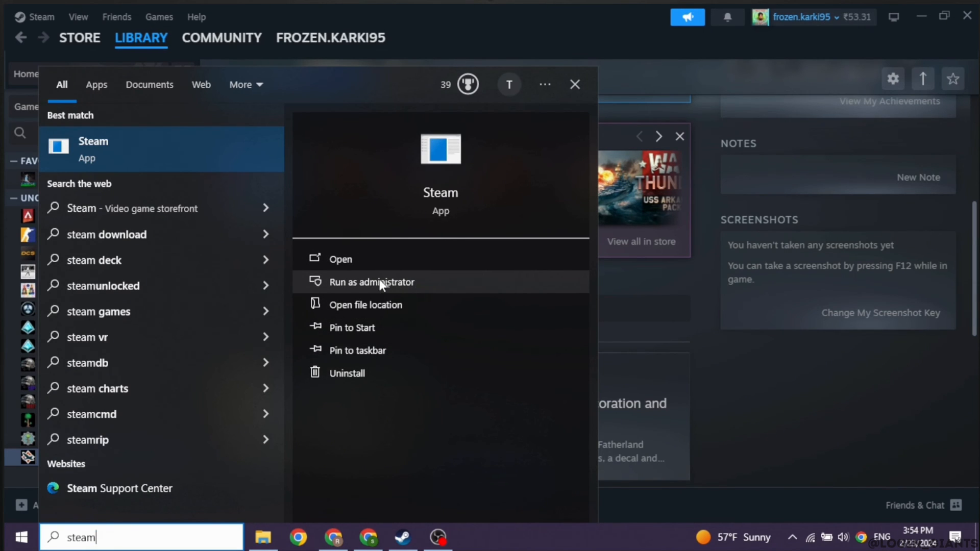
mouse_move(386, 287)
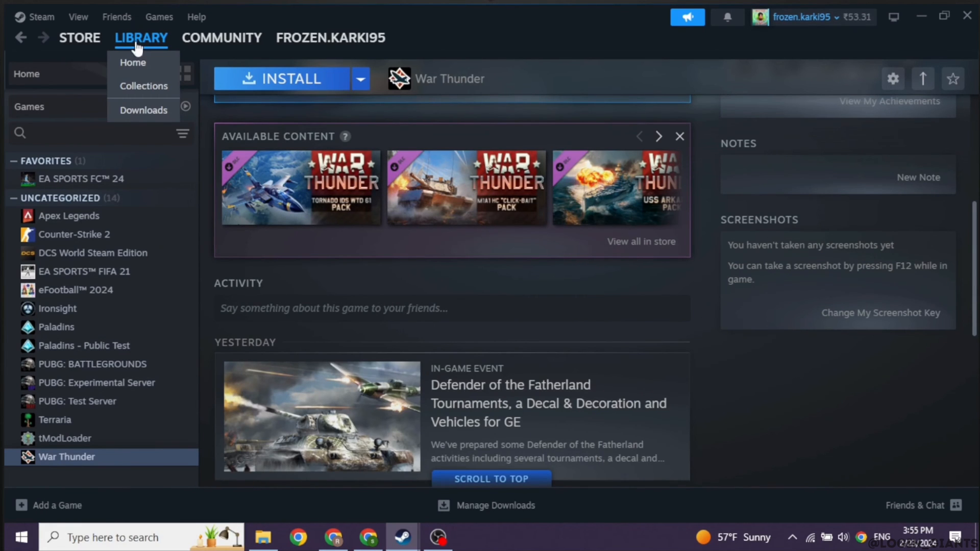
Step: Show the Steam library home and bring up EA SPORTS FC 24's options menu
left_click(133, 61)
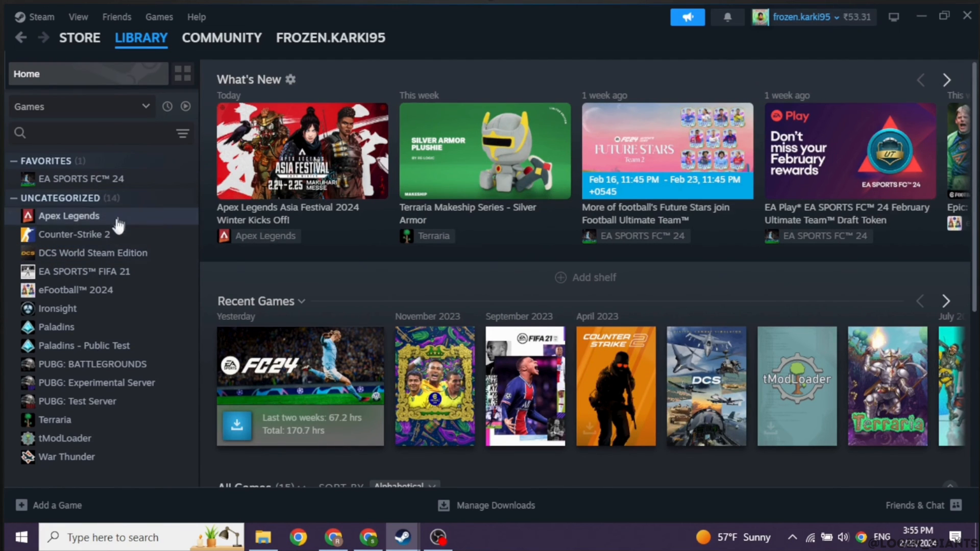
right_click(81, 179)
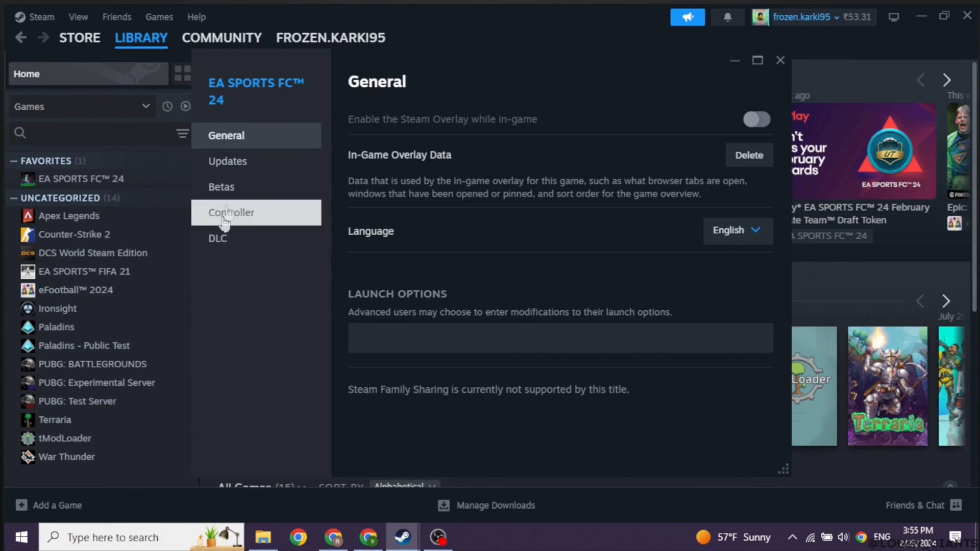
mouse_move(253, 274)
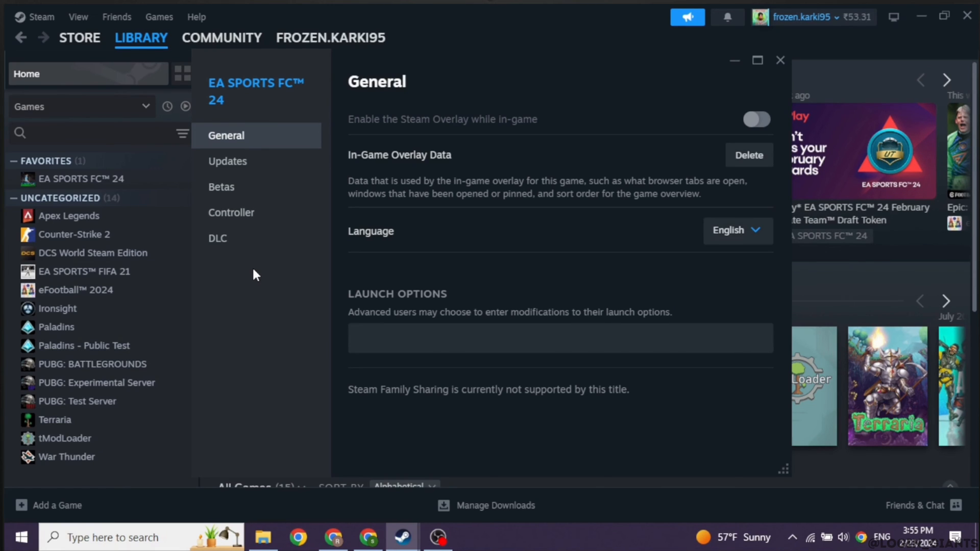
mouse_move(245, 212)
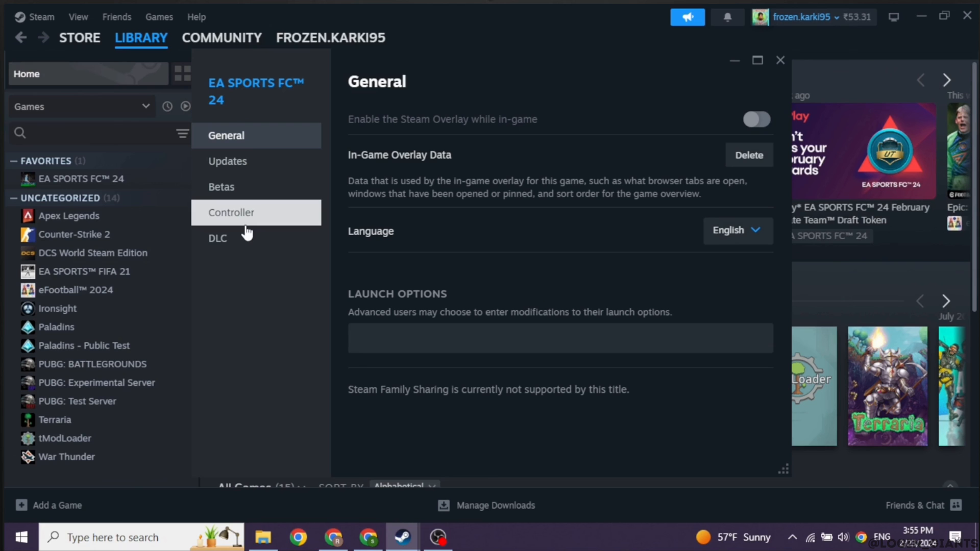
mouse_move(255, 275)
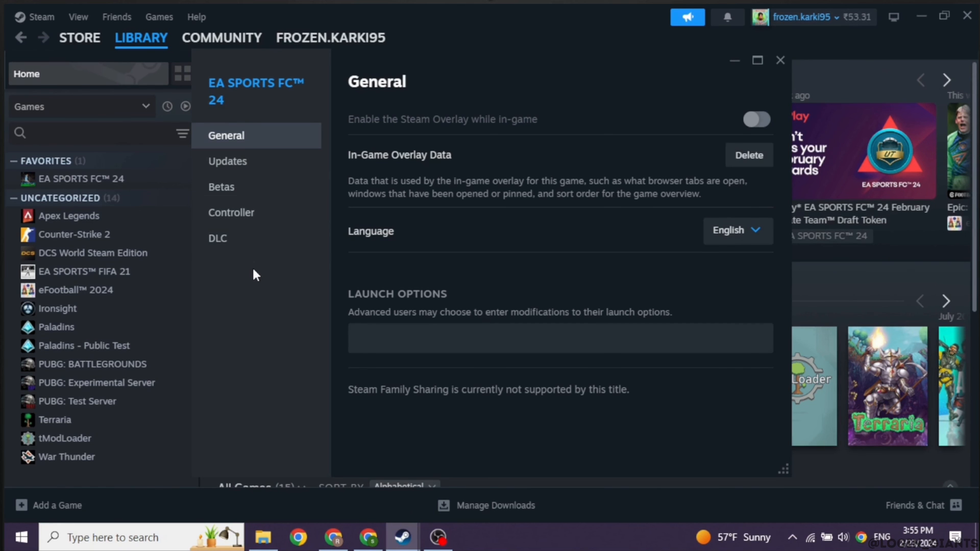